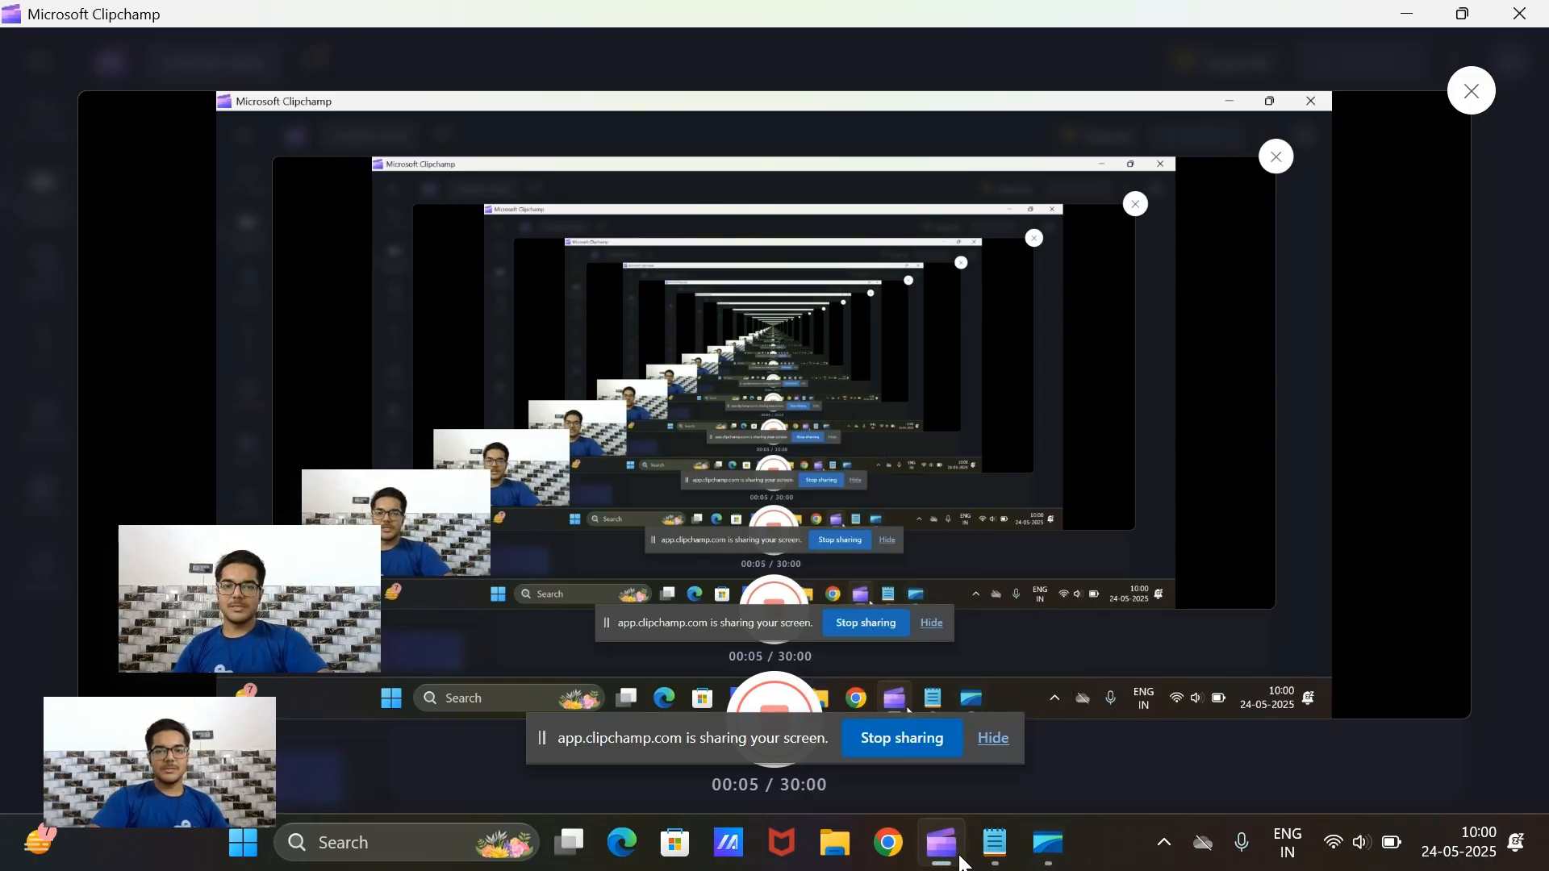
Bring Notepad forward to show the 'MY JOURNEY' note with JEE journey points, prep tips and key advice.
click(994, 843)
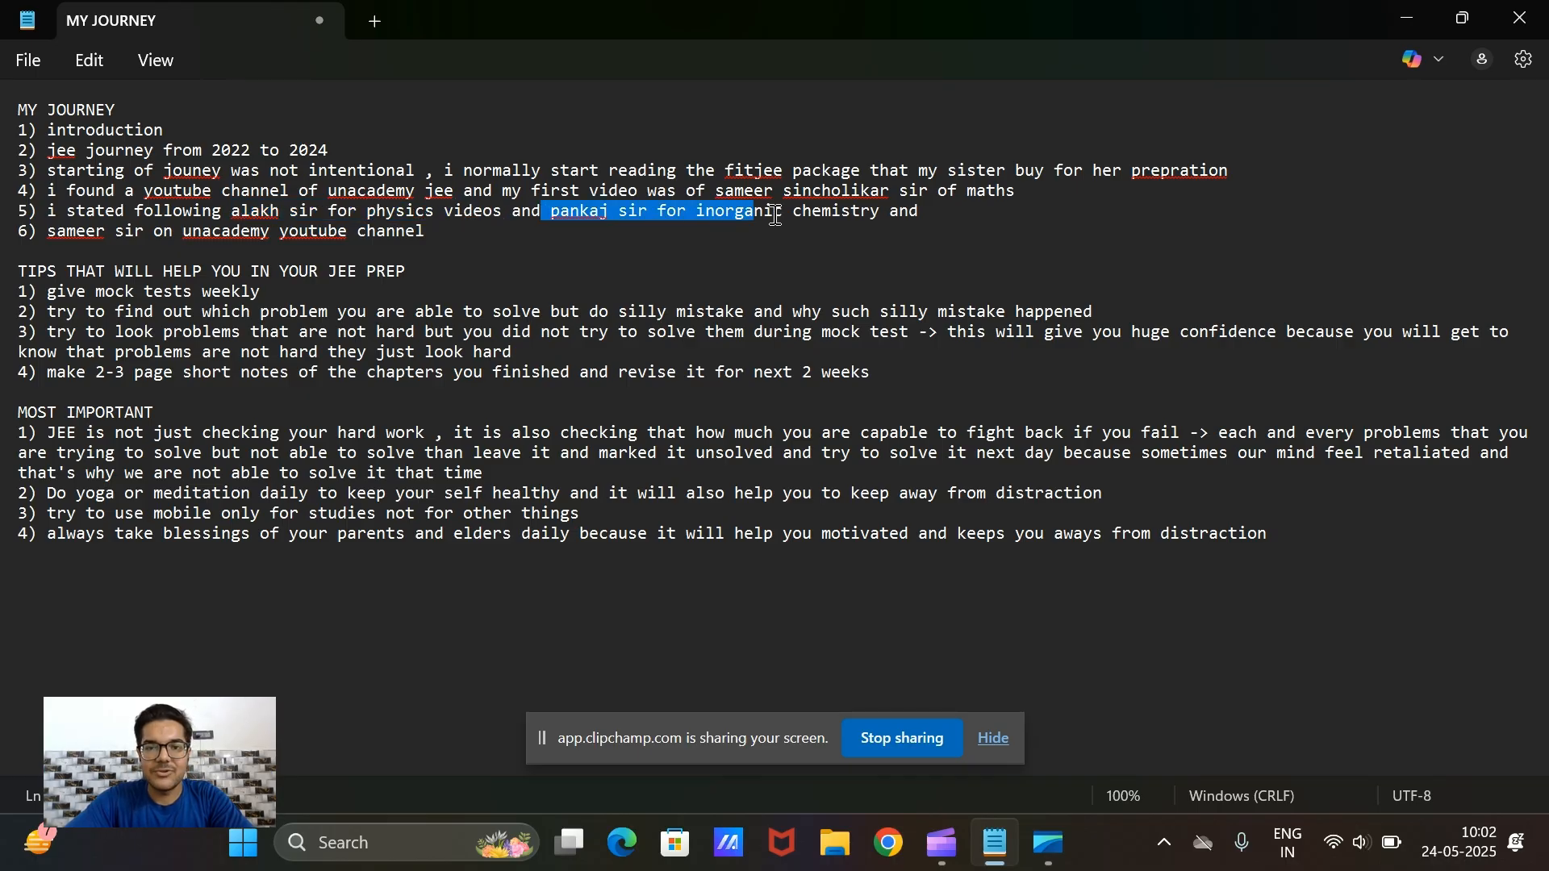
click(55, 231)
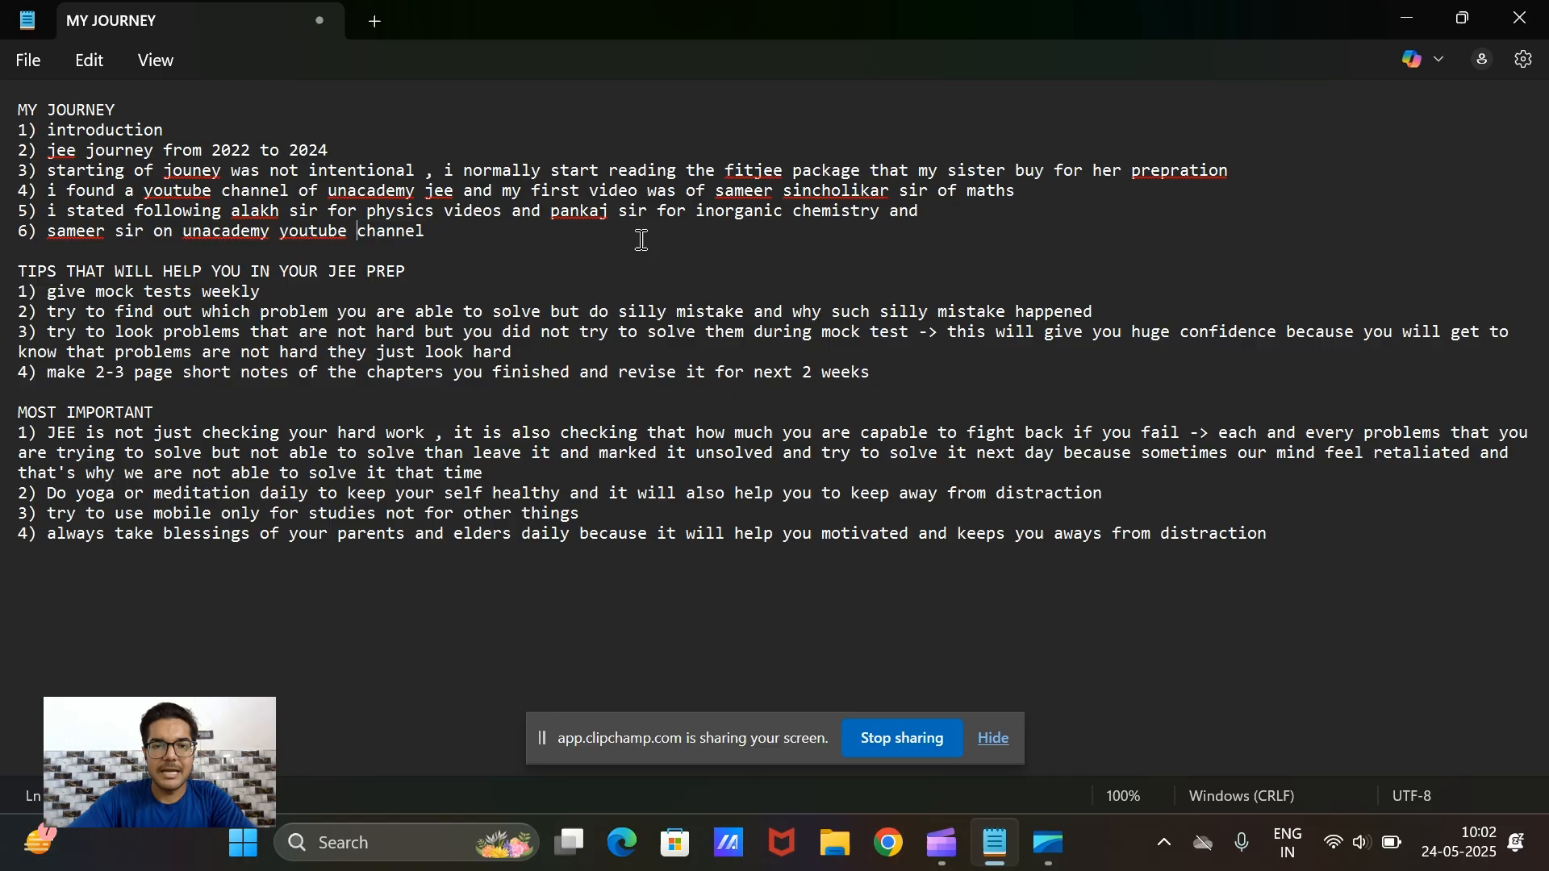
mouse_move(108, 293)
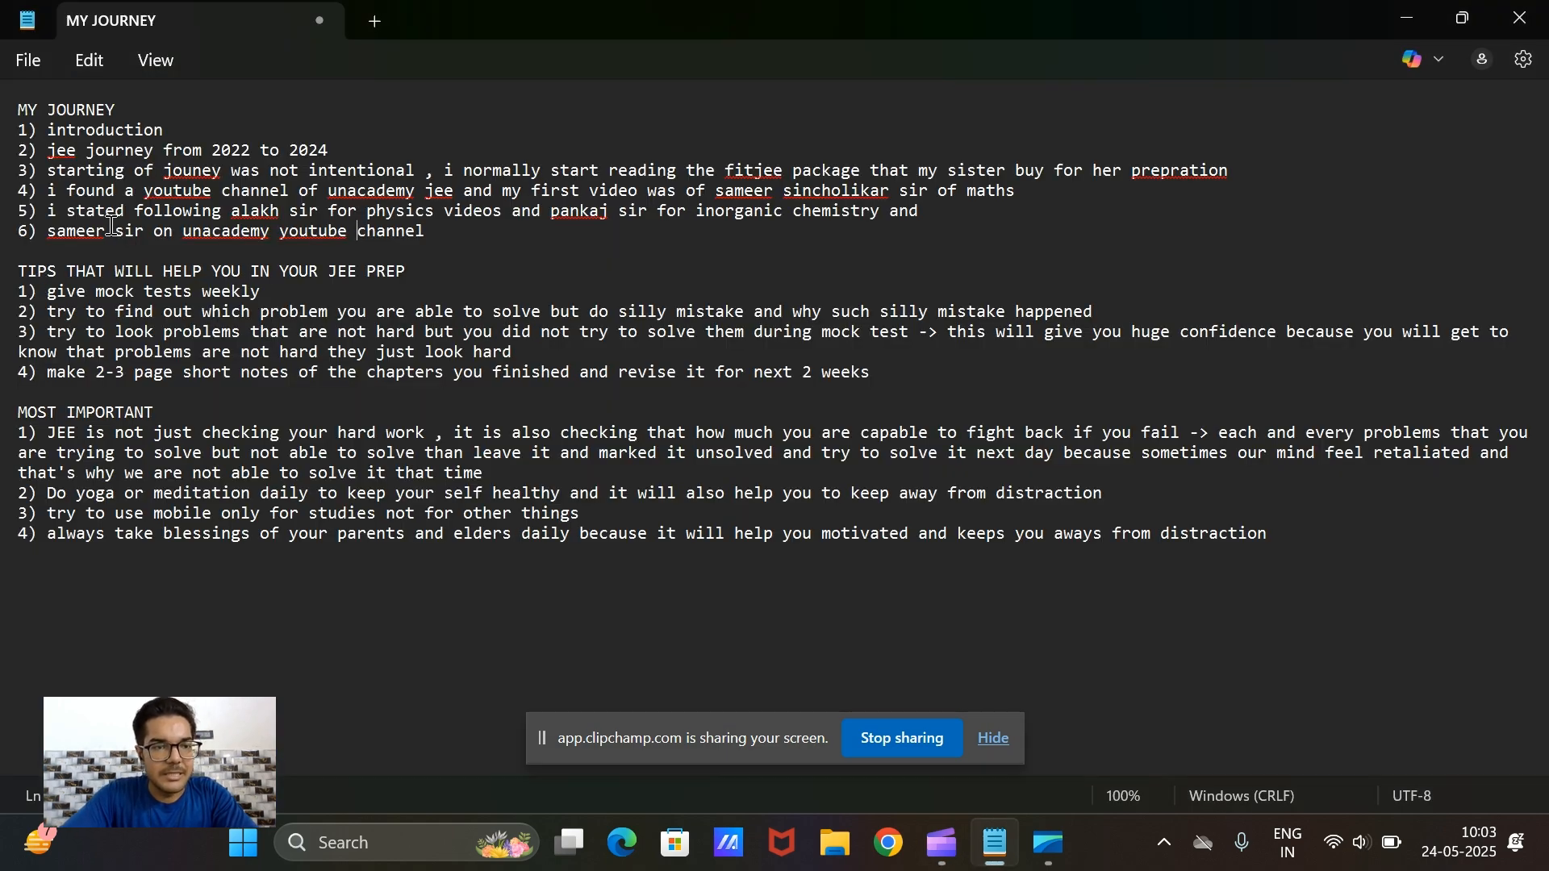
drag(46, 290, 251, 291)
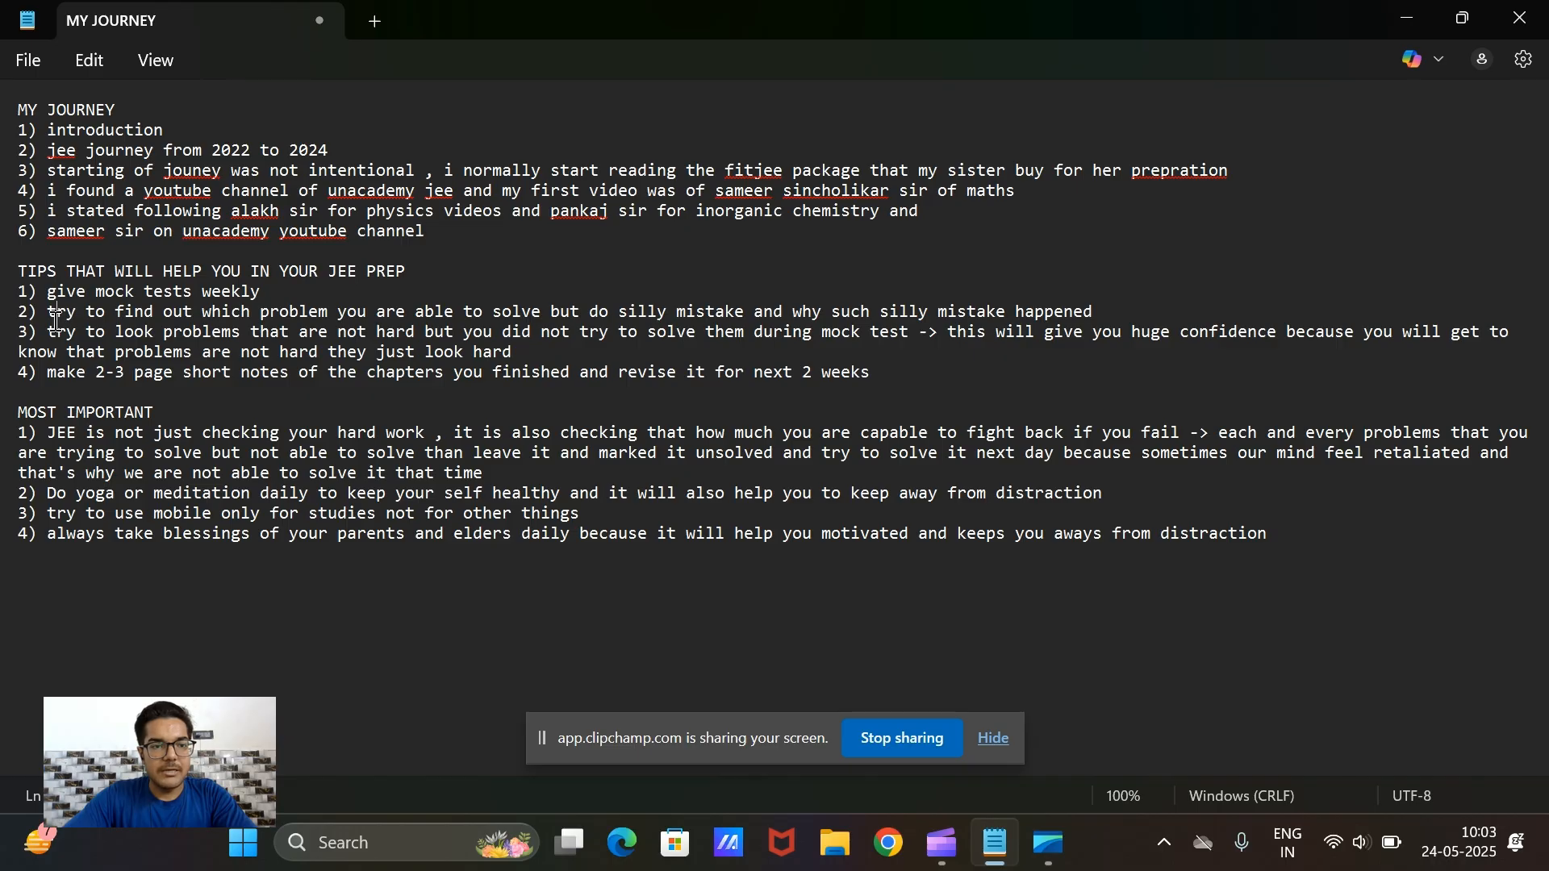
drag(50, 312, 451, 331)
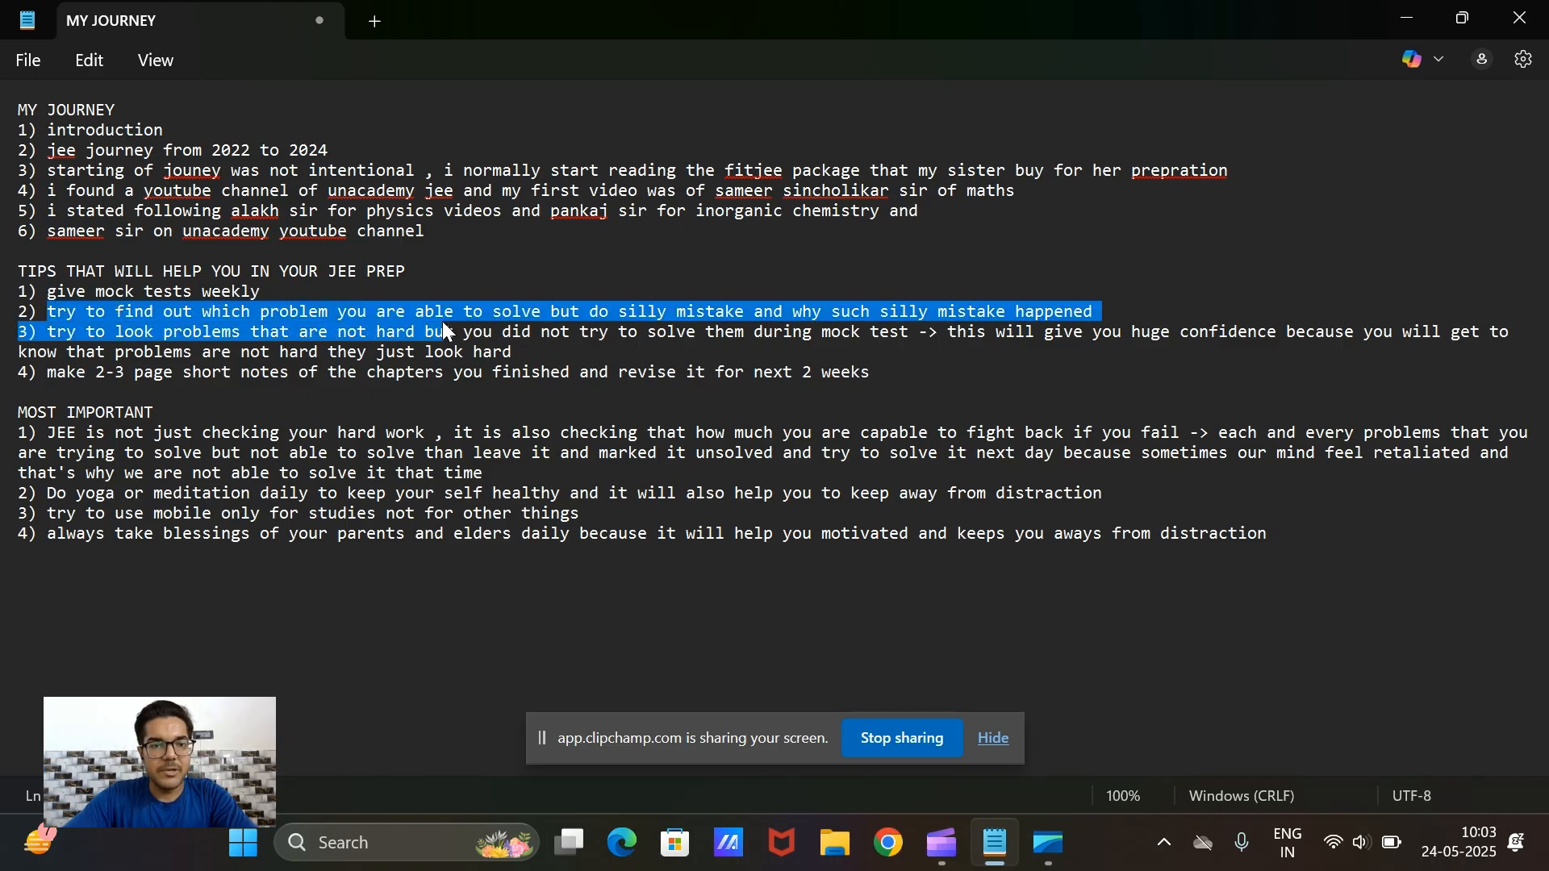
double_click(61, 311)
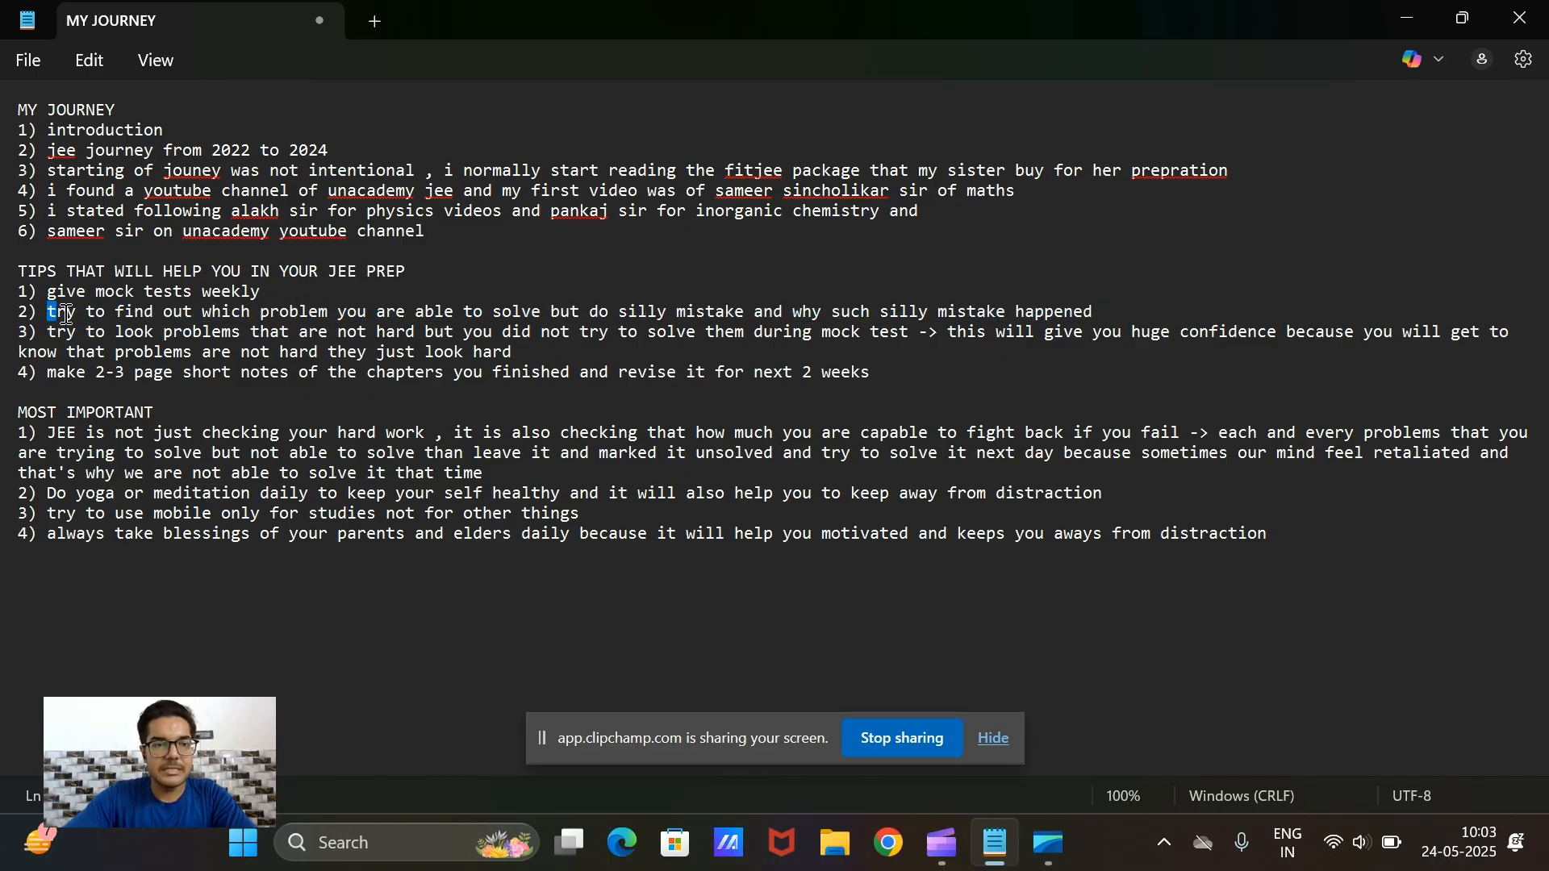
drag(47, 312, 732, 312)
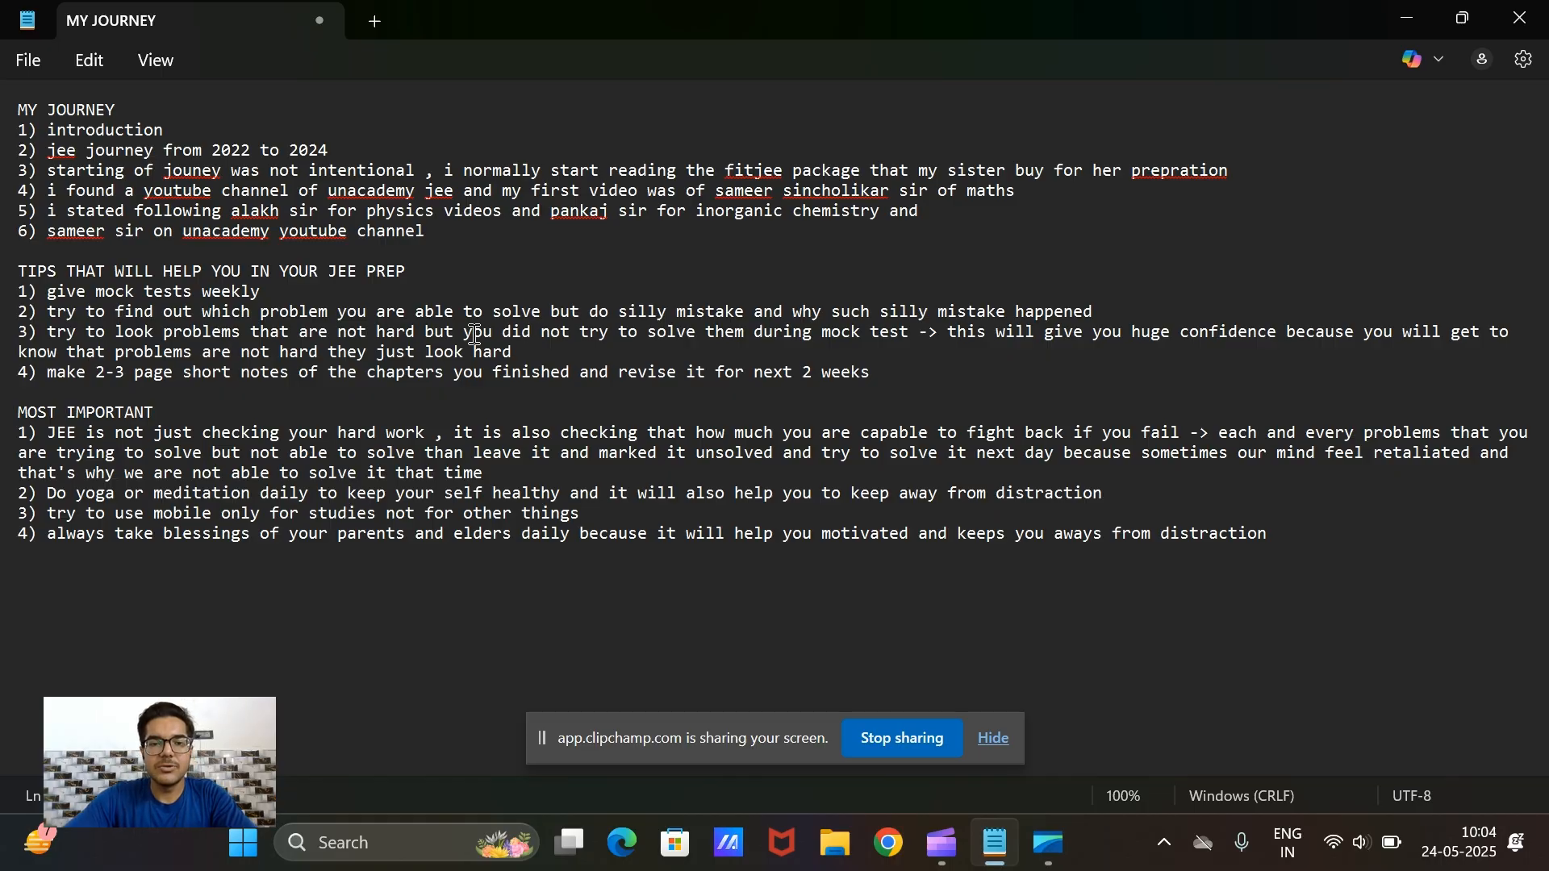
mouse_move(882, 333)
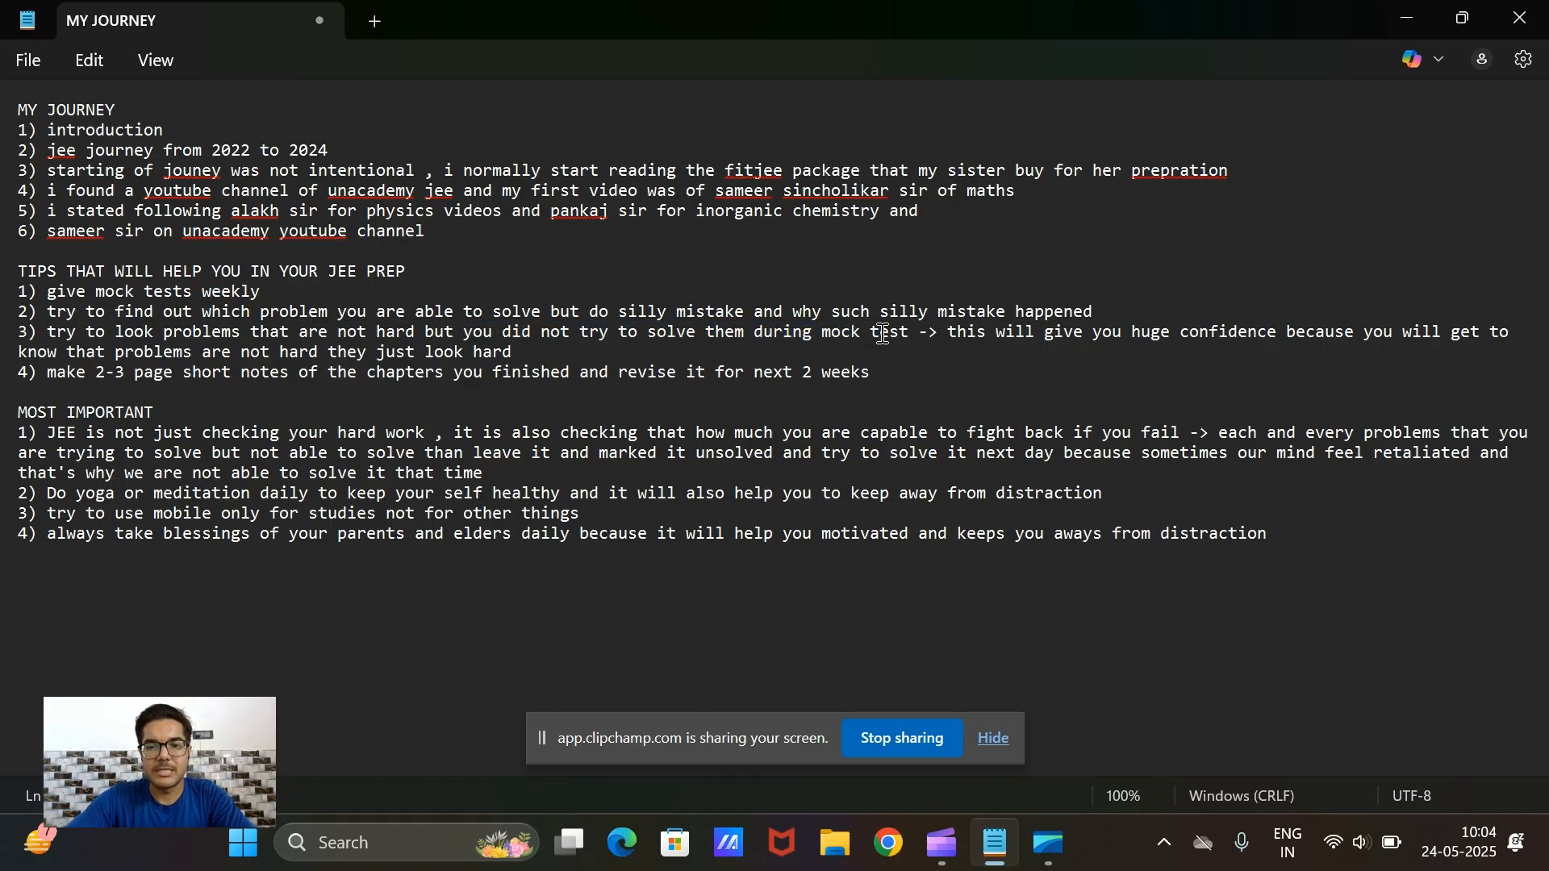
drag(947, 332, 1210, 332)
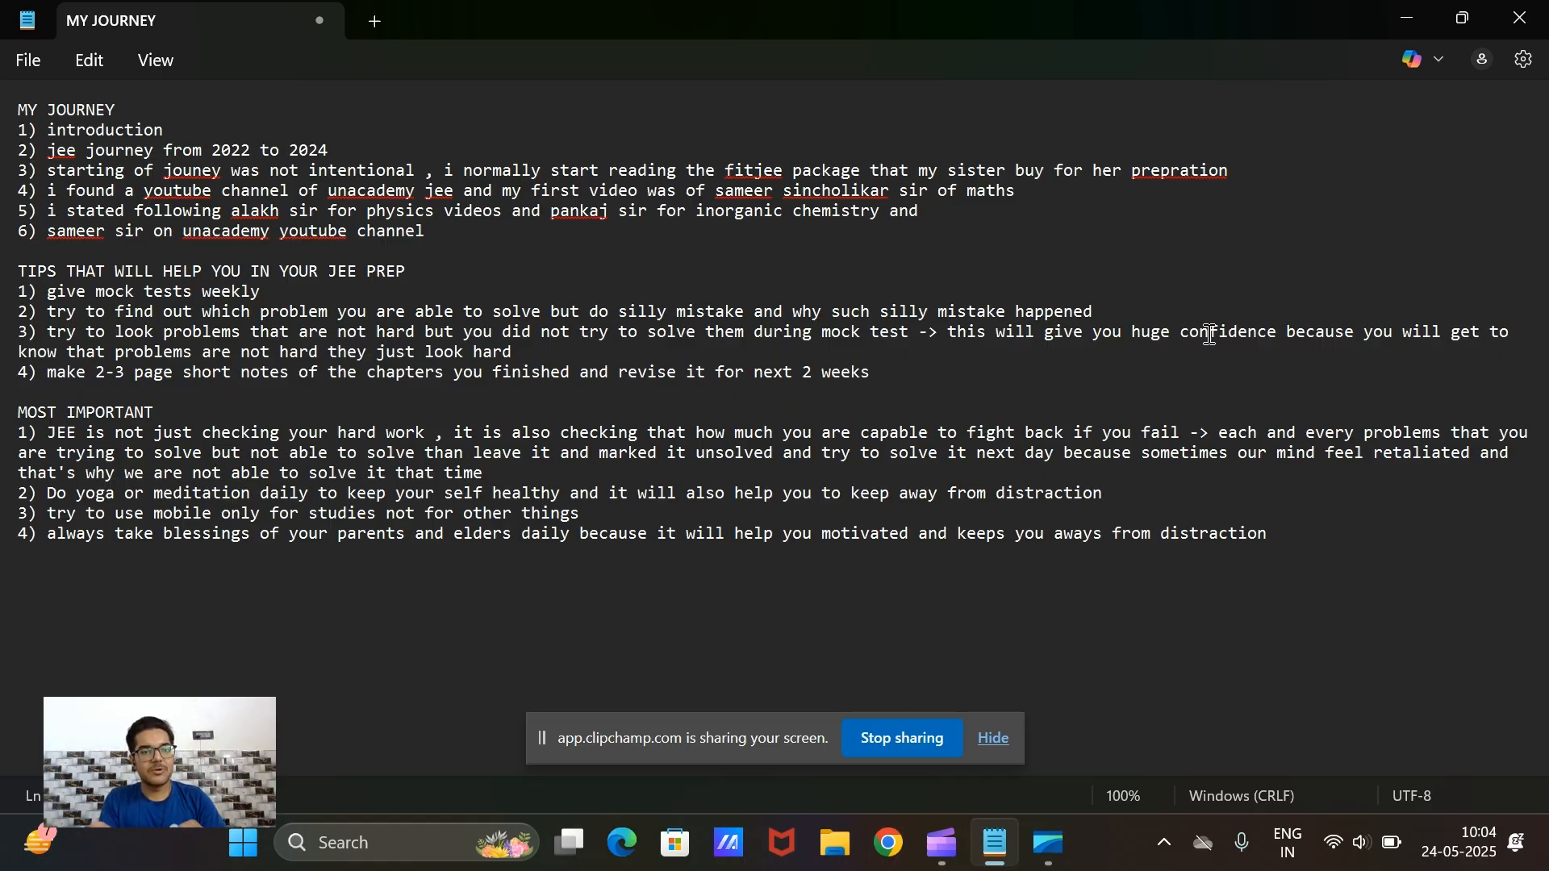
mouse_move(433, 377)
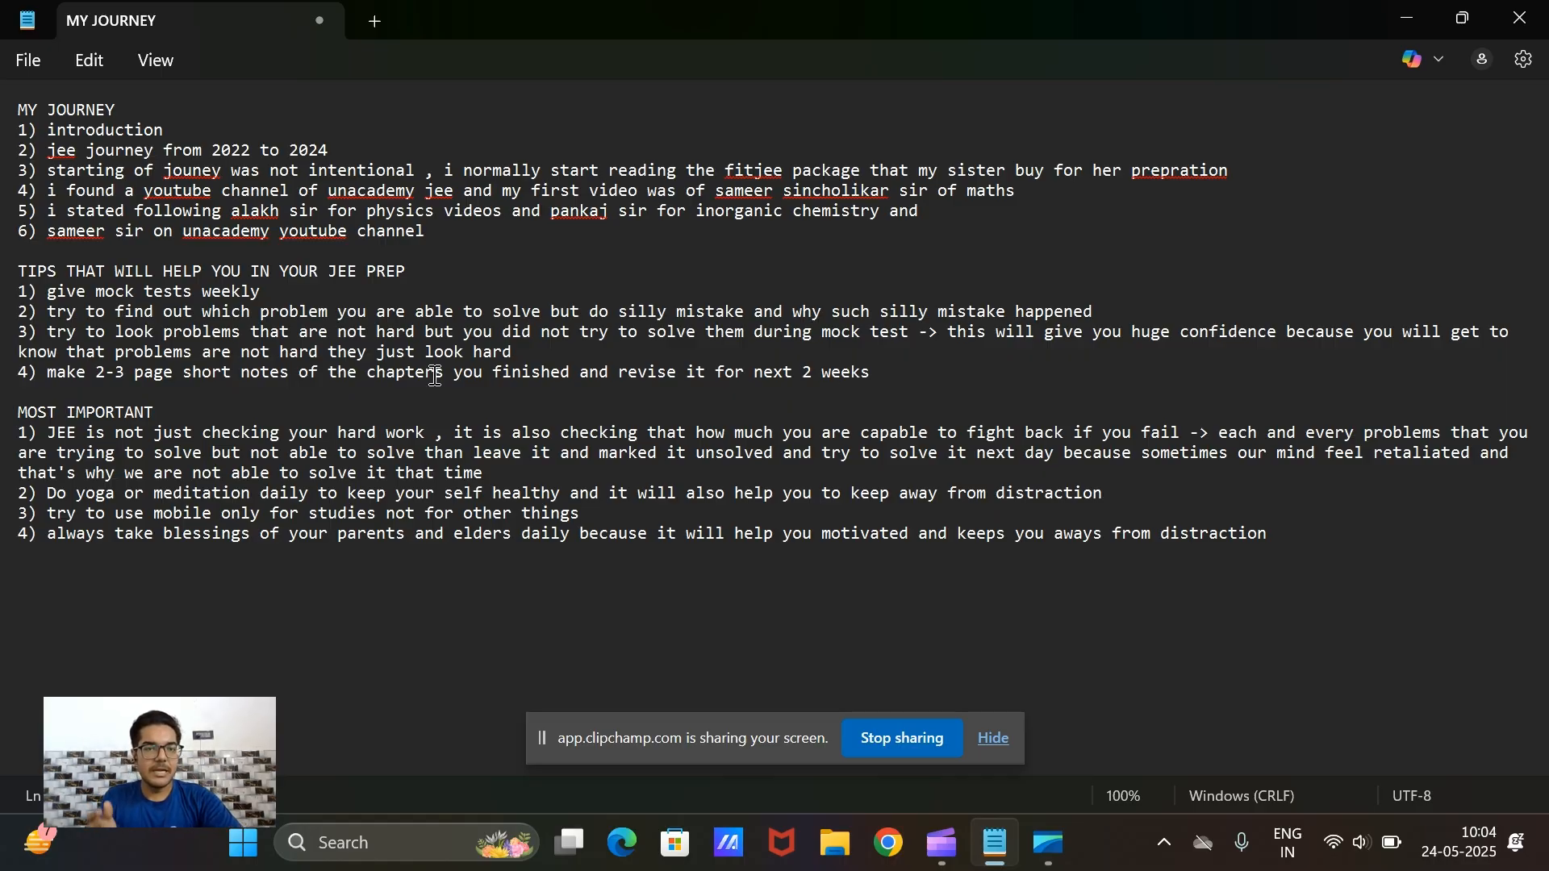